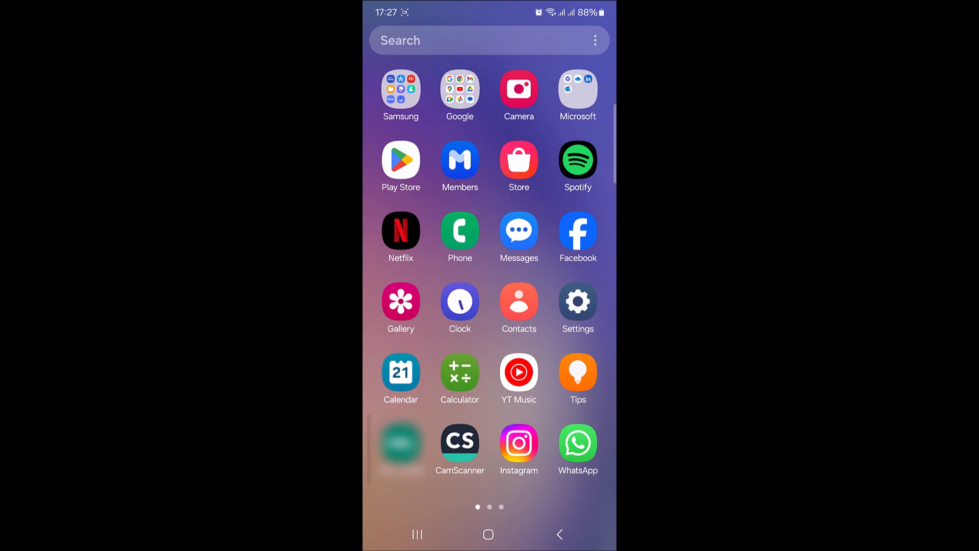
- Launch the Instagram app from the Android home screen
click(518, 444)
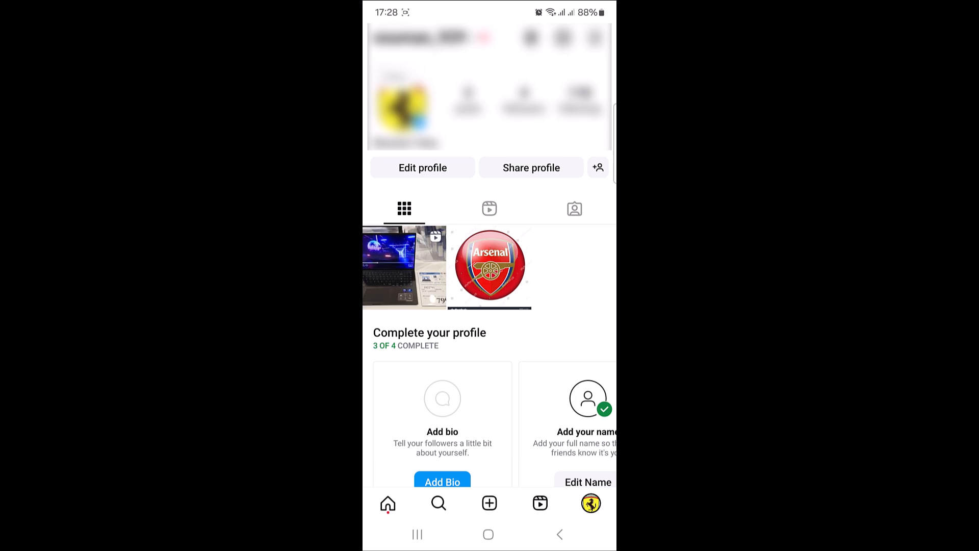
- Open the Arsenal crest post from the profile's posts grid
click(489, 267)
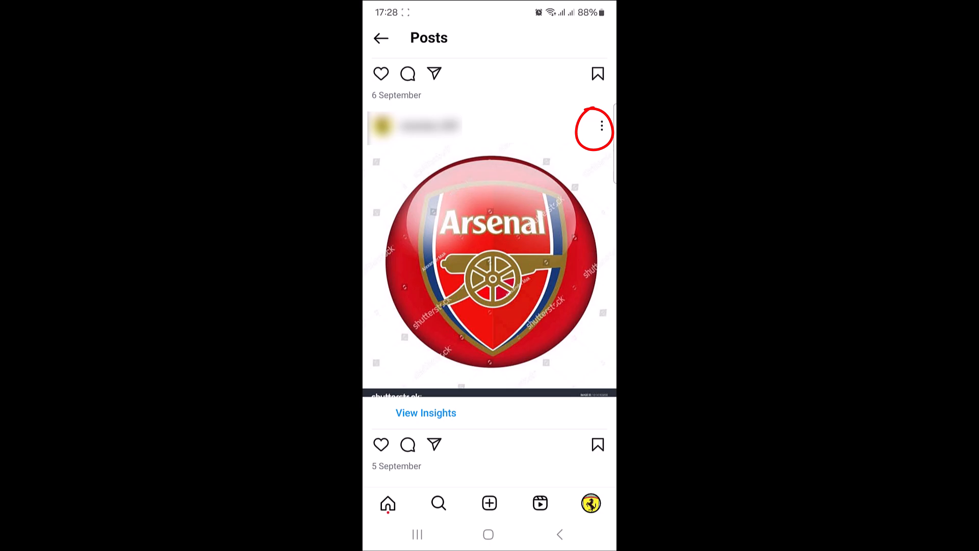
- Show the options menu for the Arsenal post via its three-dot menu
click(598, 128)
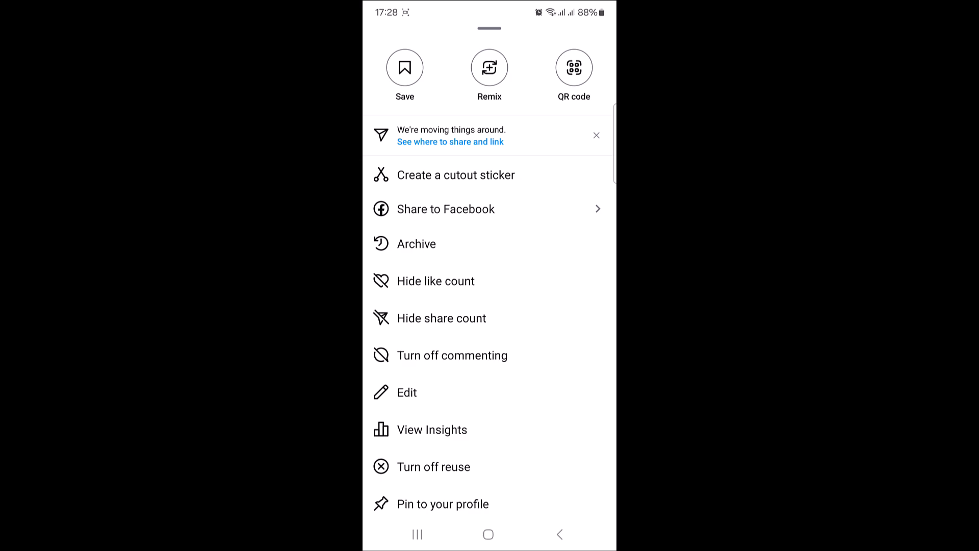
- Pin the Arsenal post to the profile and return to see it leading the grid
click(489, 504)
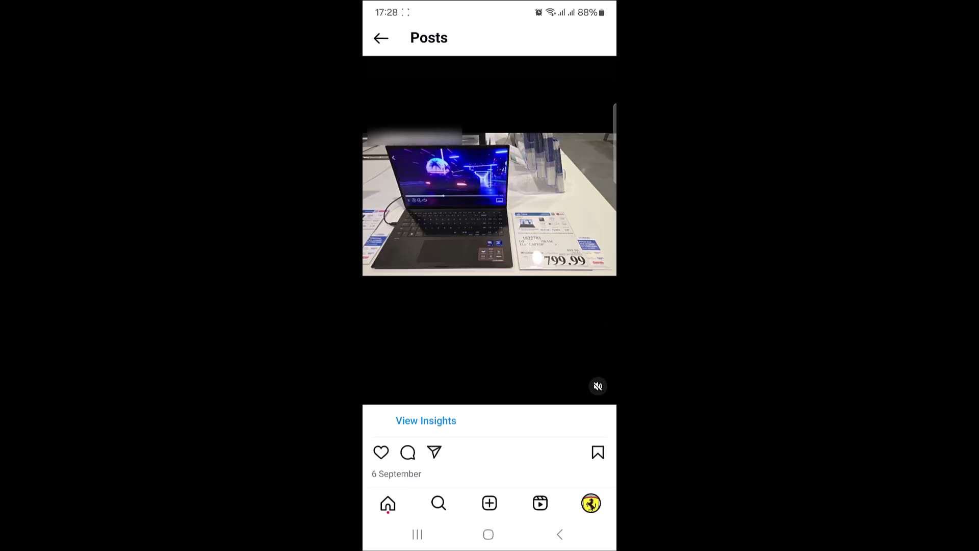
click(381, 37)
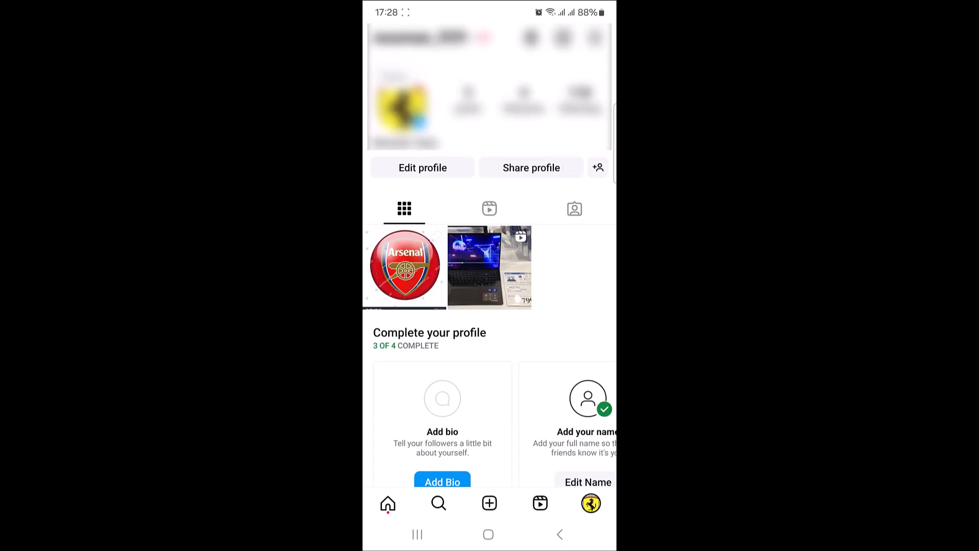